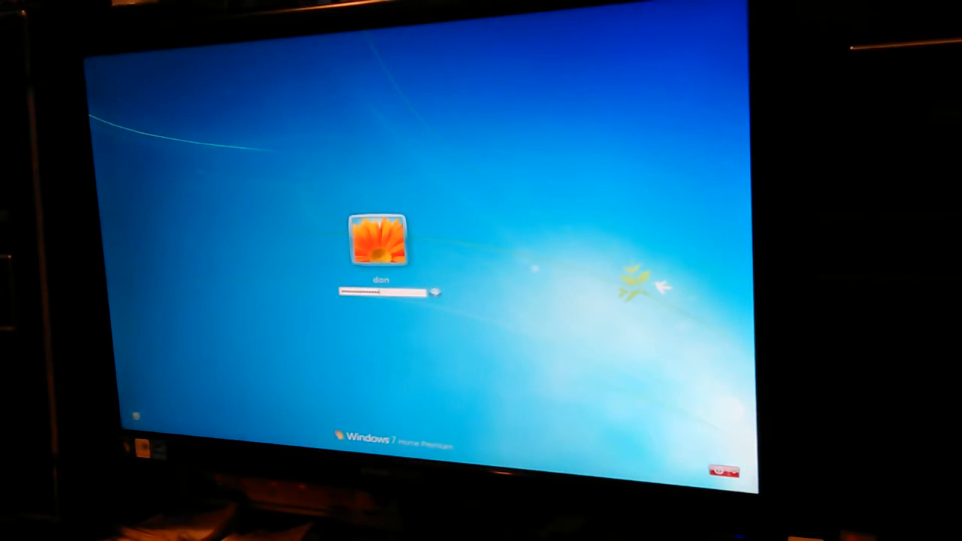
Step: Submit the entered password to sign in to the Windows 7 account
left_click(434, 292)
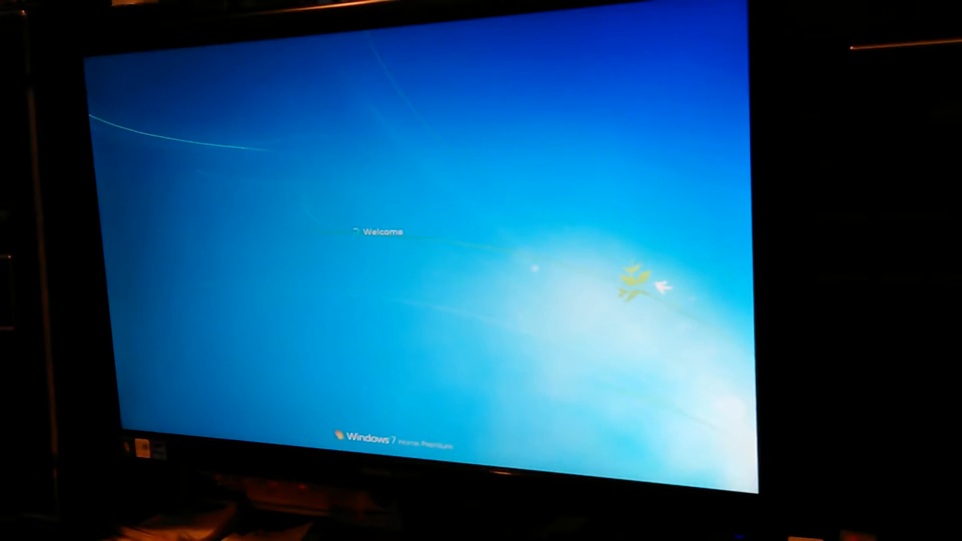